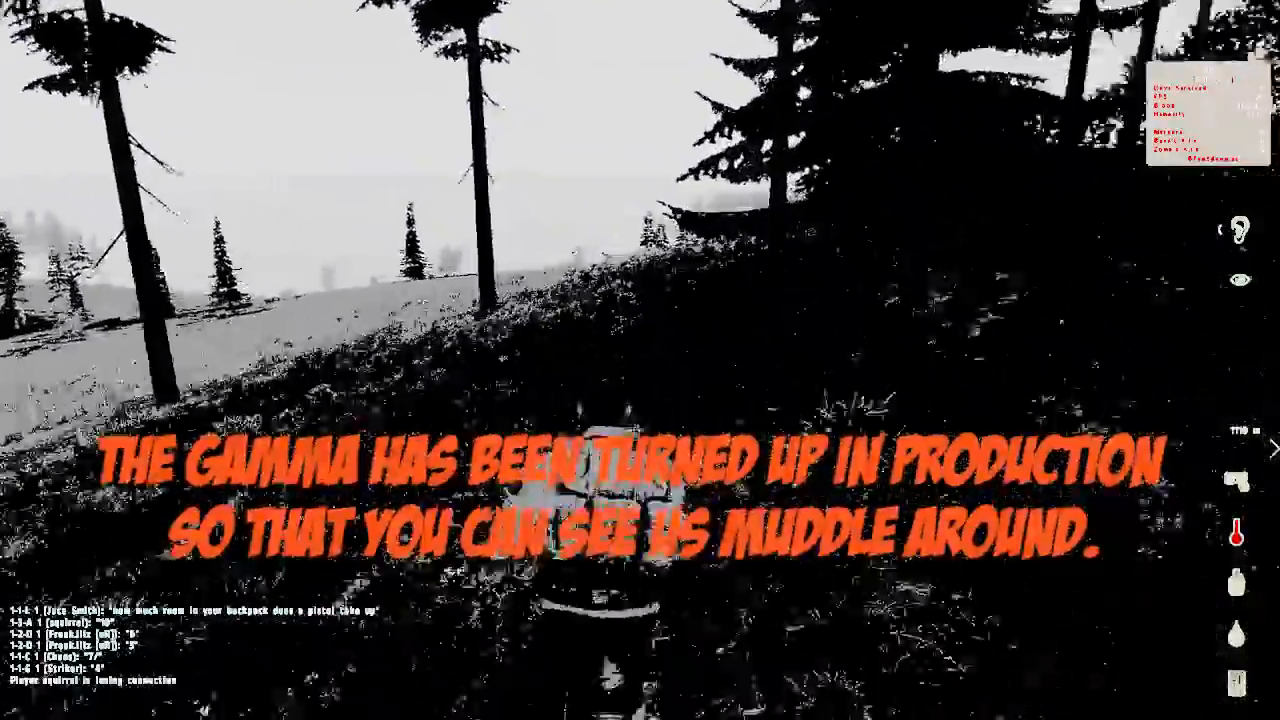
{"action": "mouse_move", "coordinate": [640, 360]}
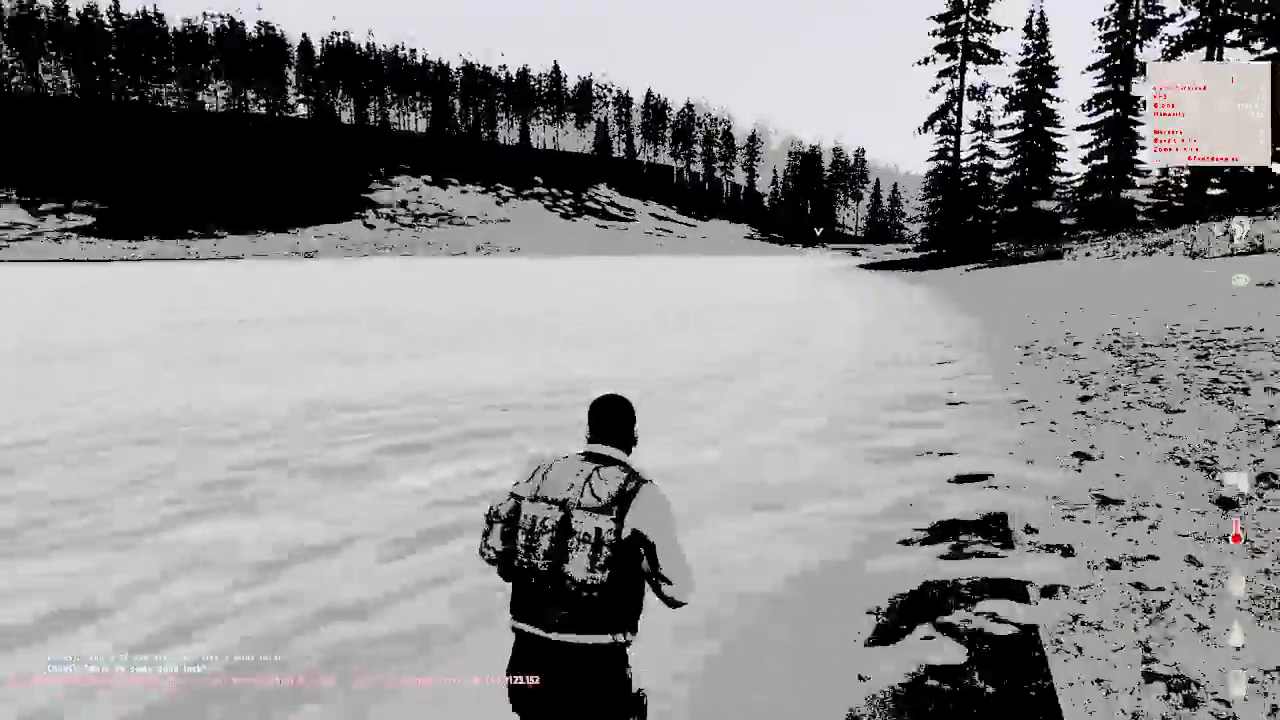
Step: Move forward along the hillside and shore toward the lake and the pickup truck
{"action": "key", "text": "w"}
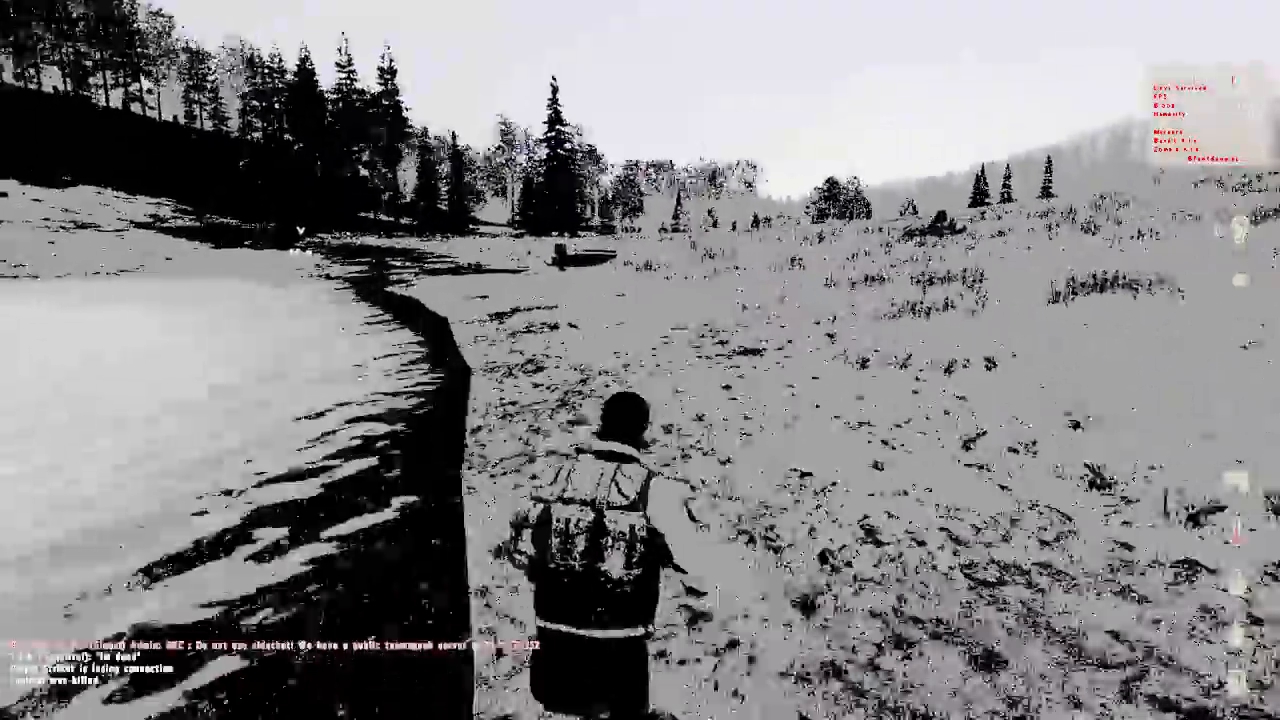
{"action": "key", "text": "w"}
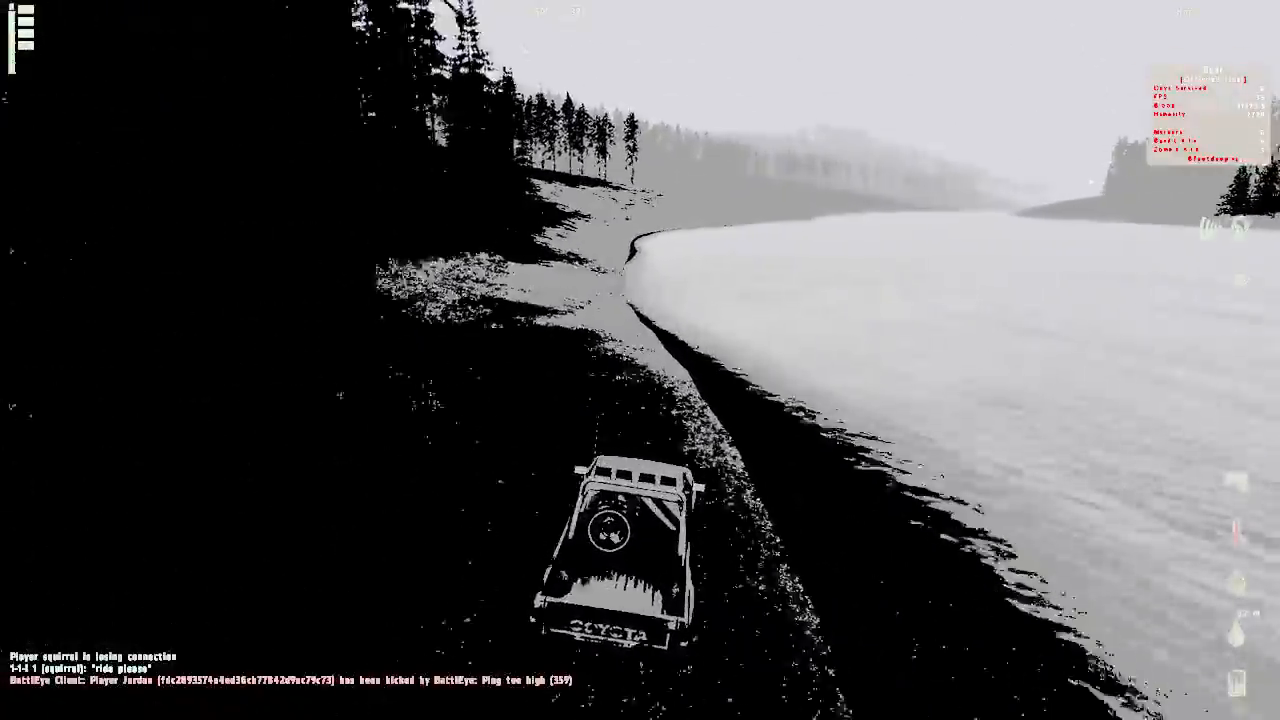
{"action": "mouse_move", "coordinate": [640, 360]}
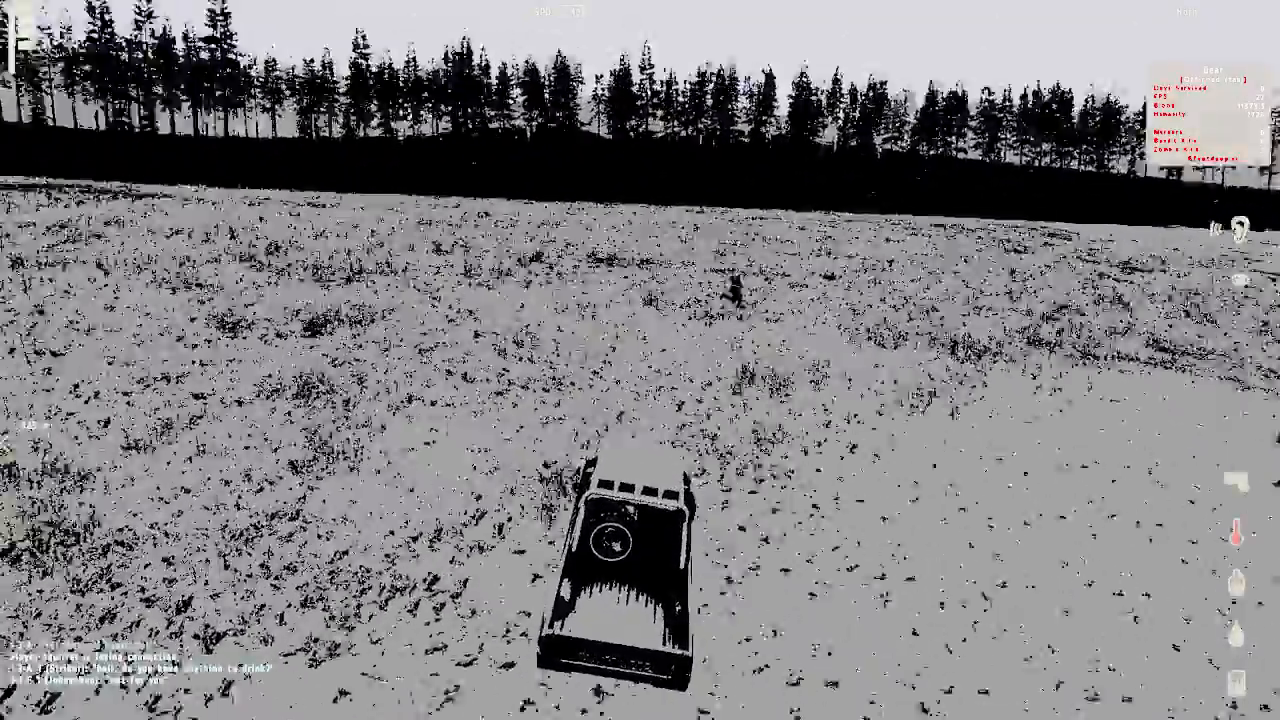
{"action": "mouse_move", "coordinate": [640, 360]}
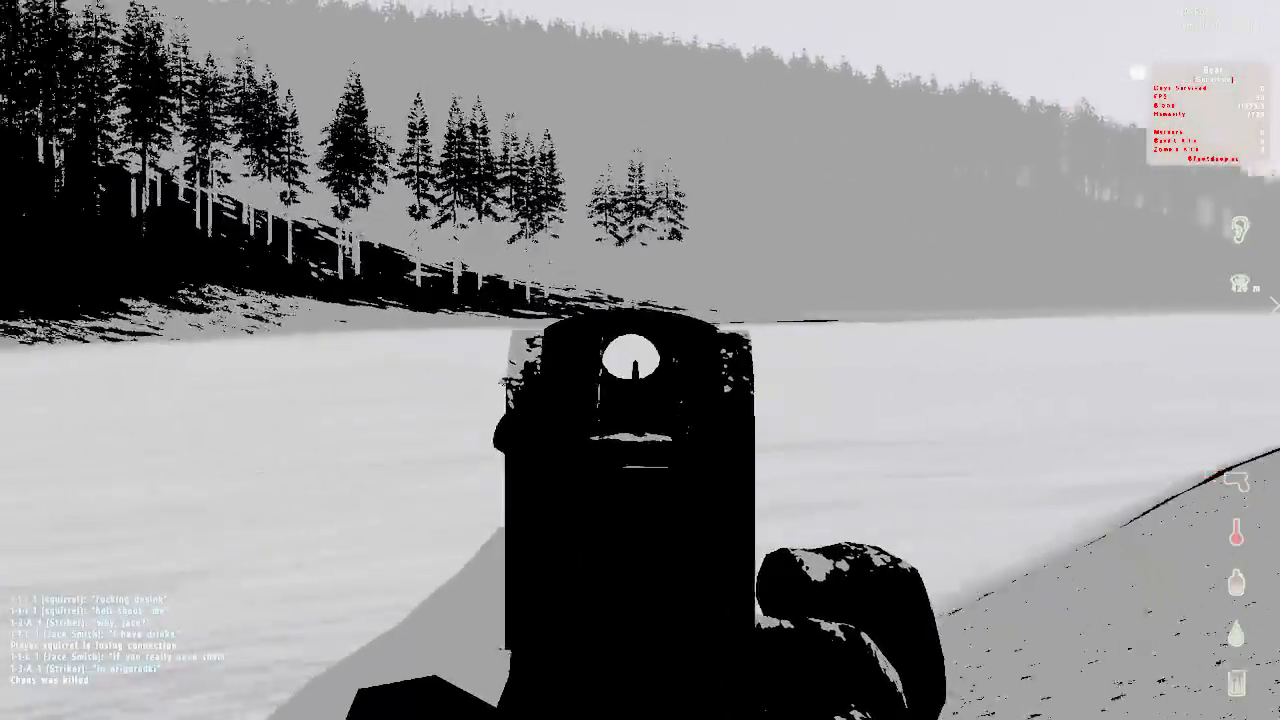
{"action": "mouse_move", "coordinate": [640, 360]}
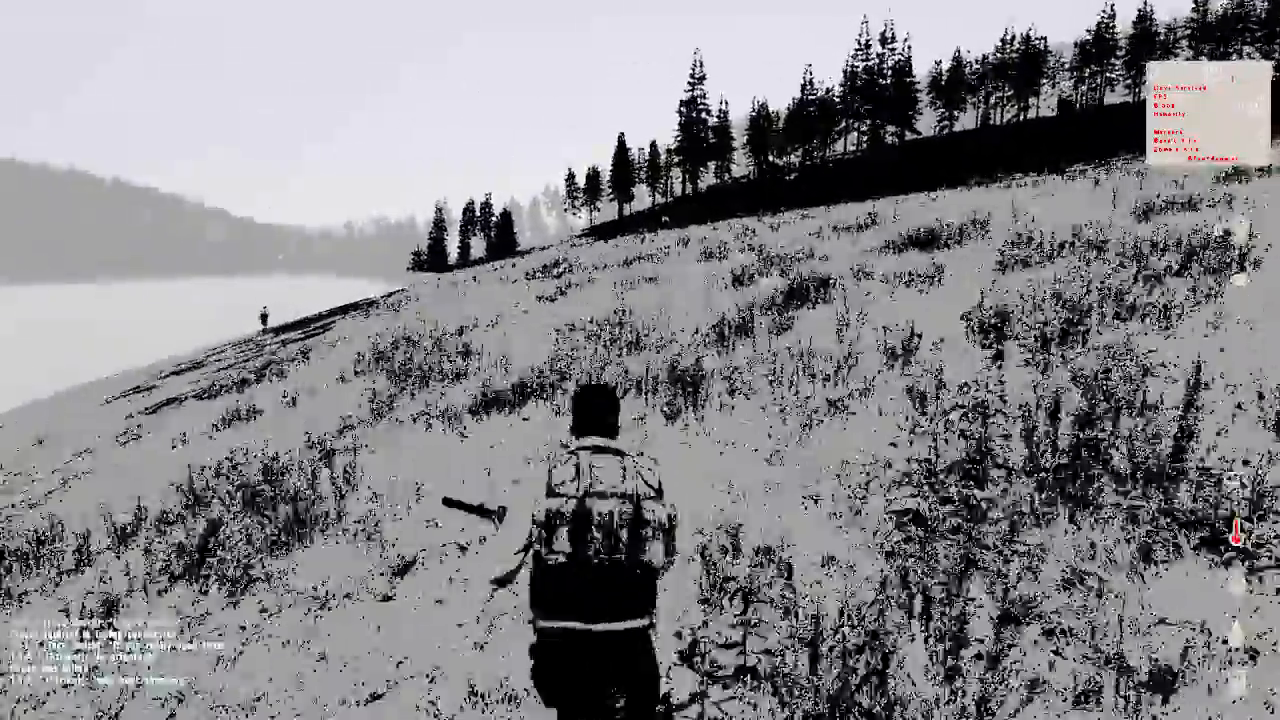
{"action": "key", "text": "w"}
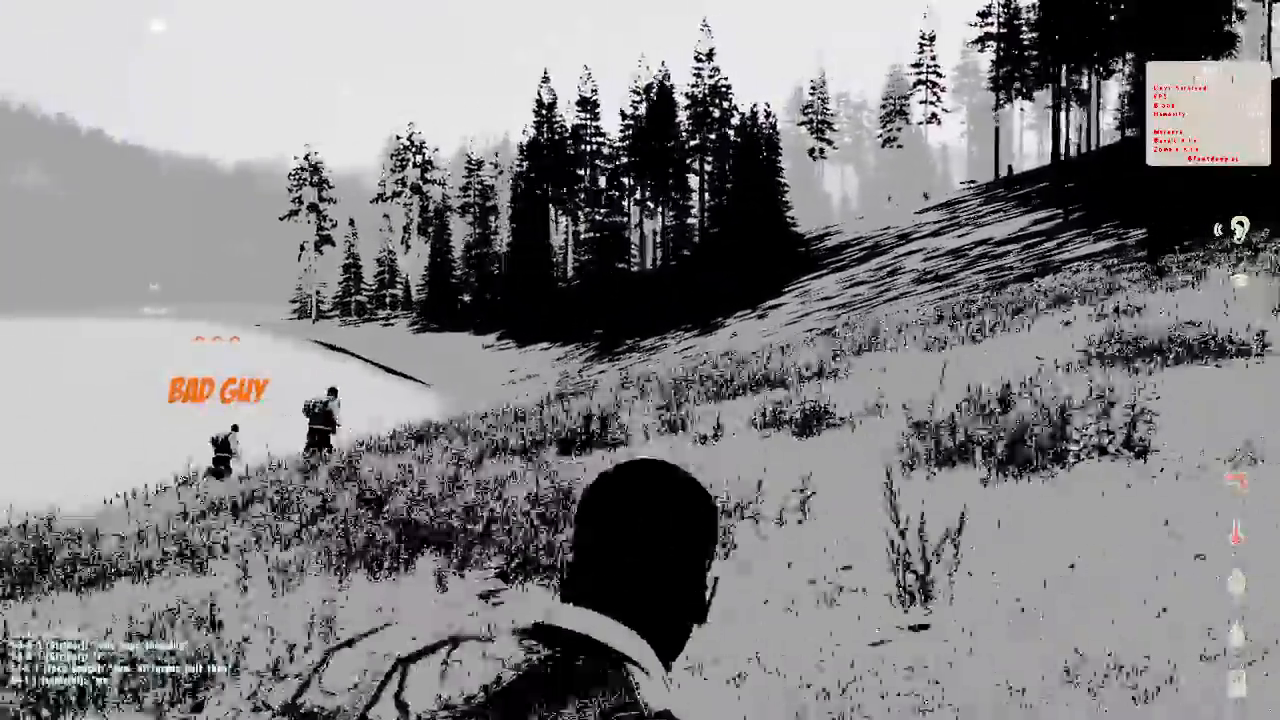
{"action": "mouse_move", "coordinate": [640, 360]}
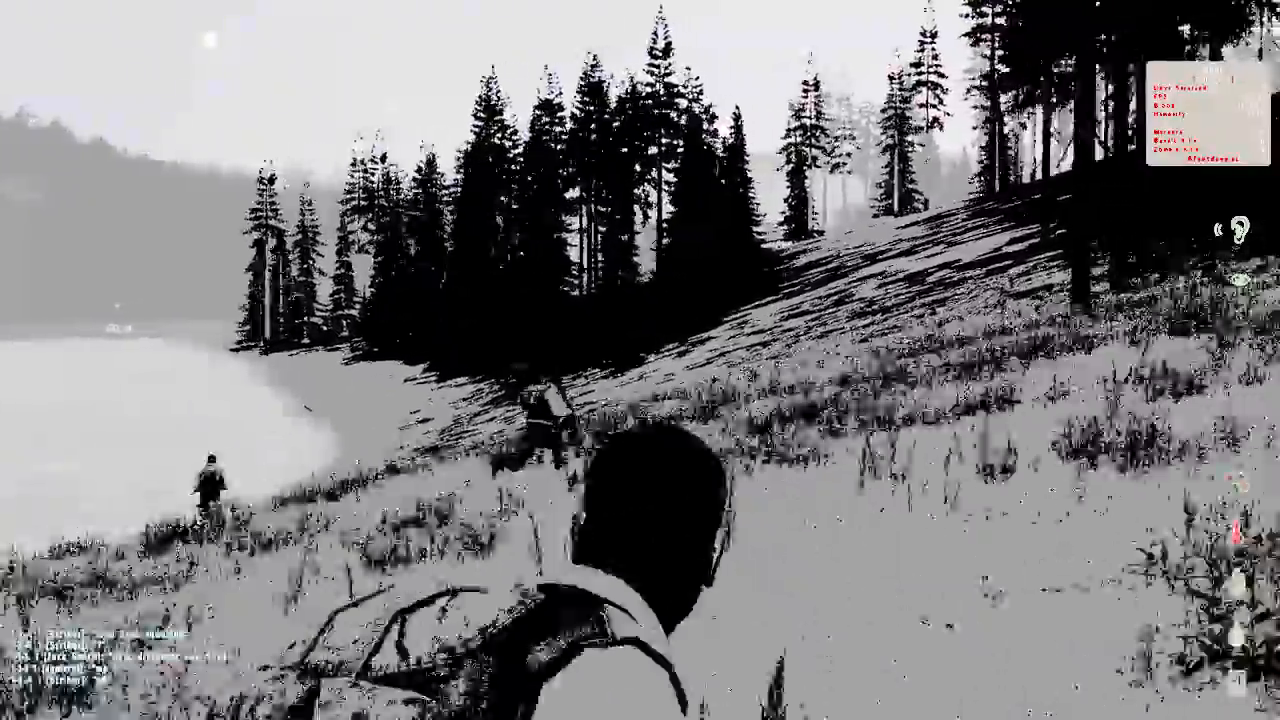
{"action": "mouse_move", "coordinate": [640, 360]}
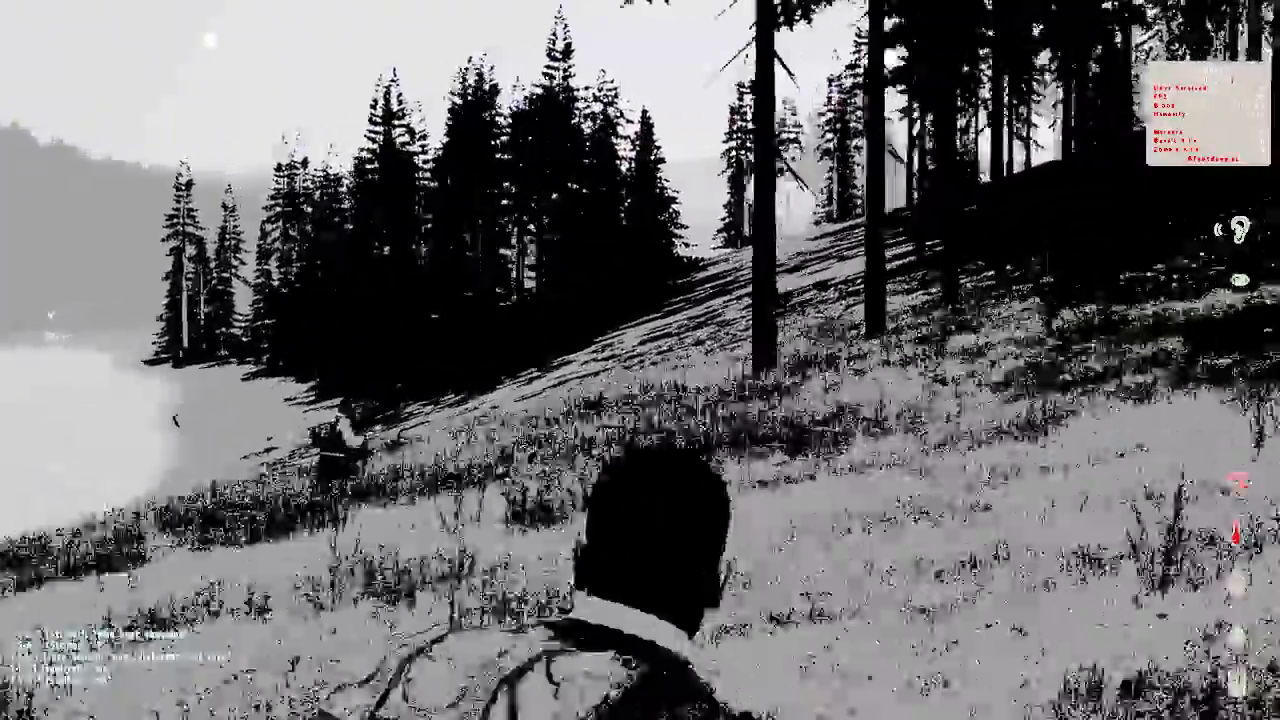
{"action": "mouse_move", "coordinate": [640, 360]}
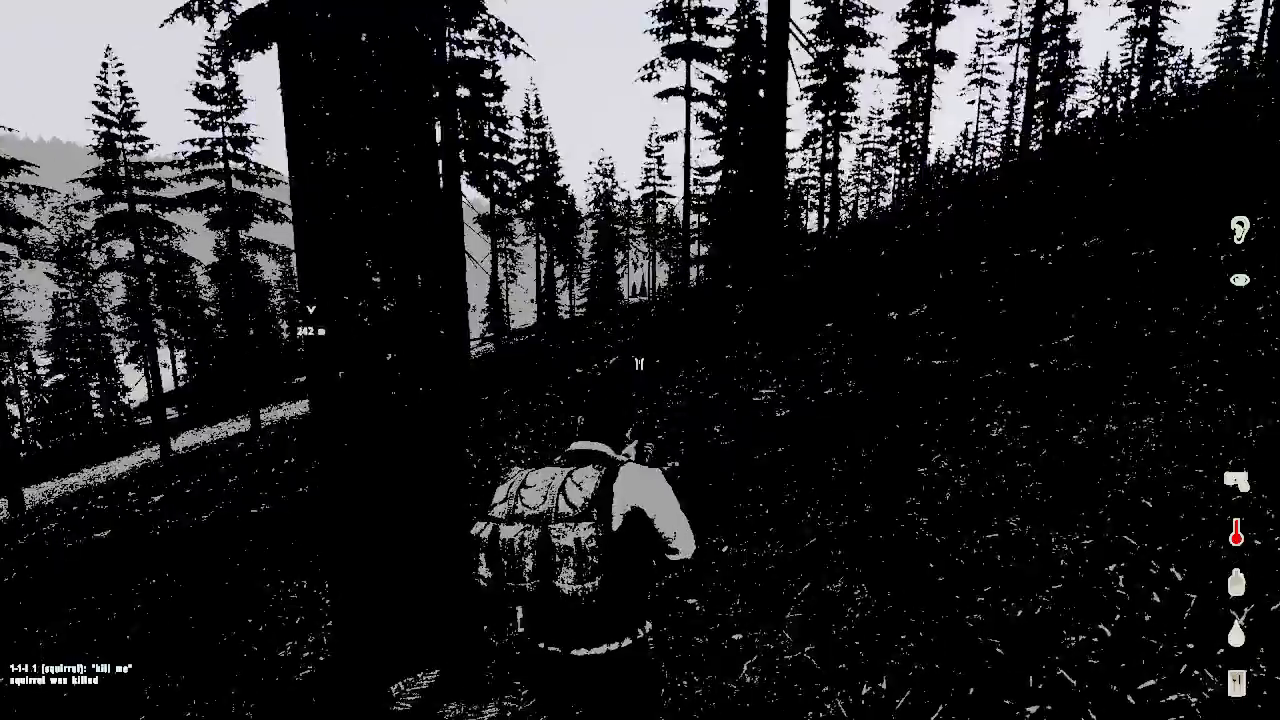
{"action": "mouse_move", "coordinate": [640, 360]}
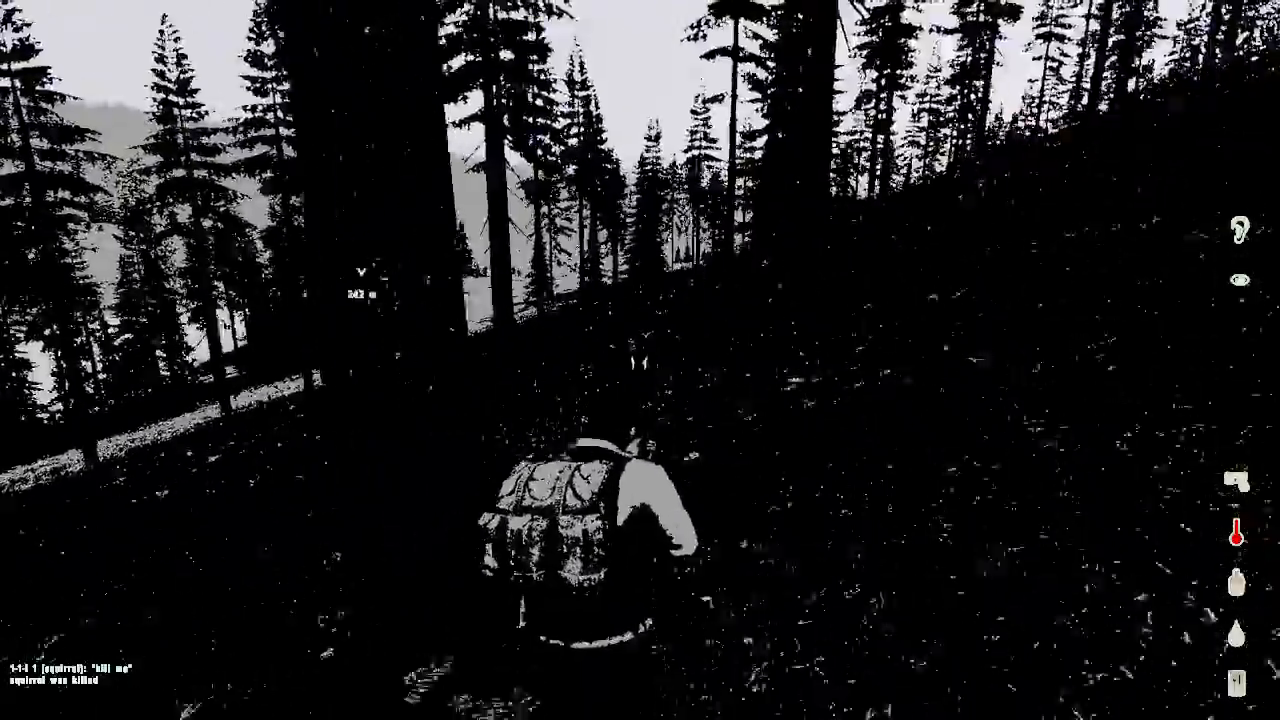
{"action": "mouse_move", "coordinate": [640, 360]}
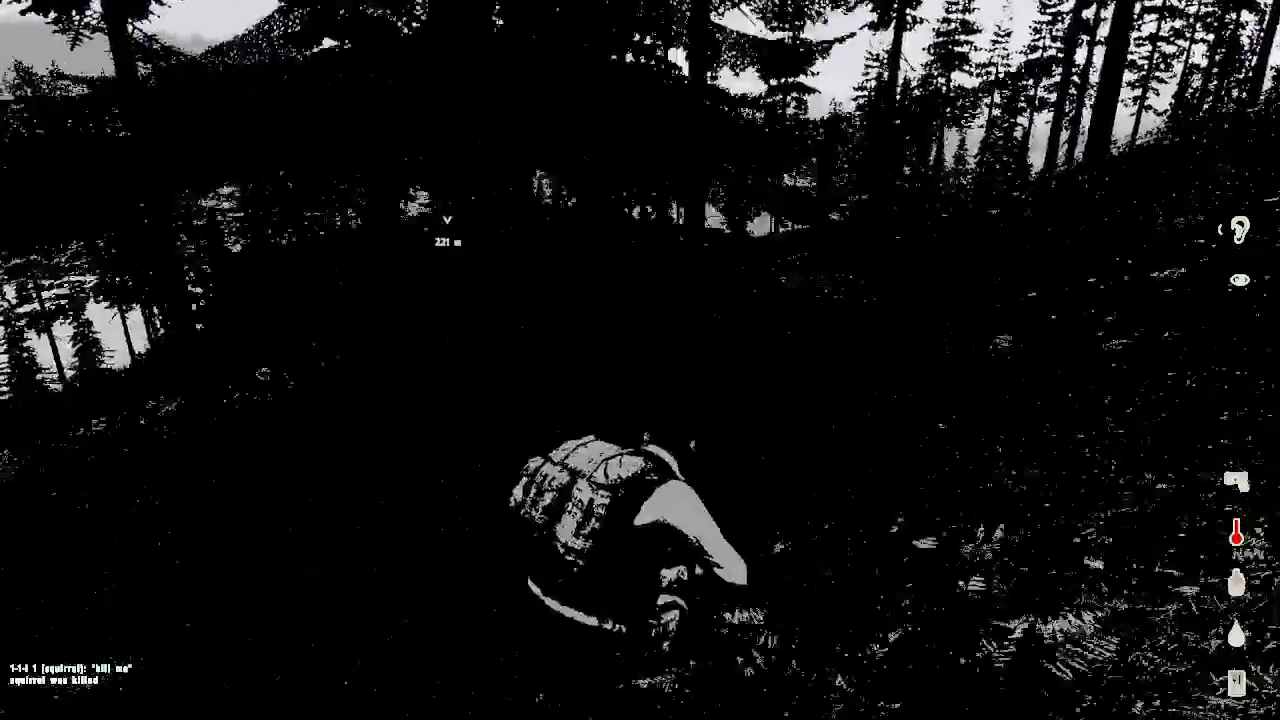
{"action": "mouse_move", "coordinate": [640, 360]}
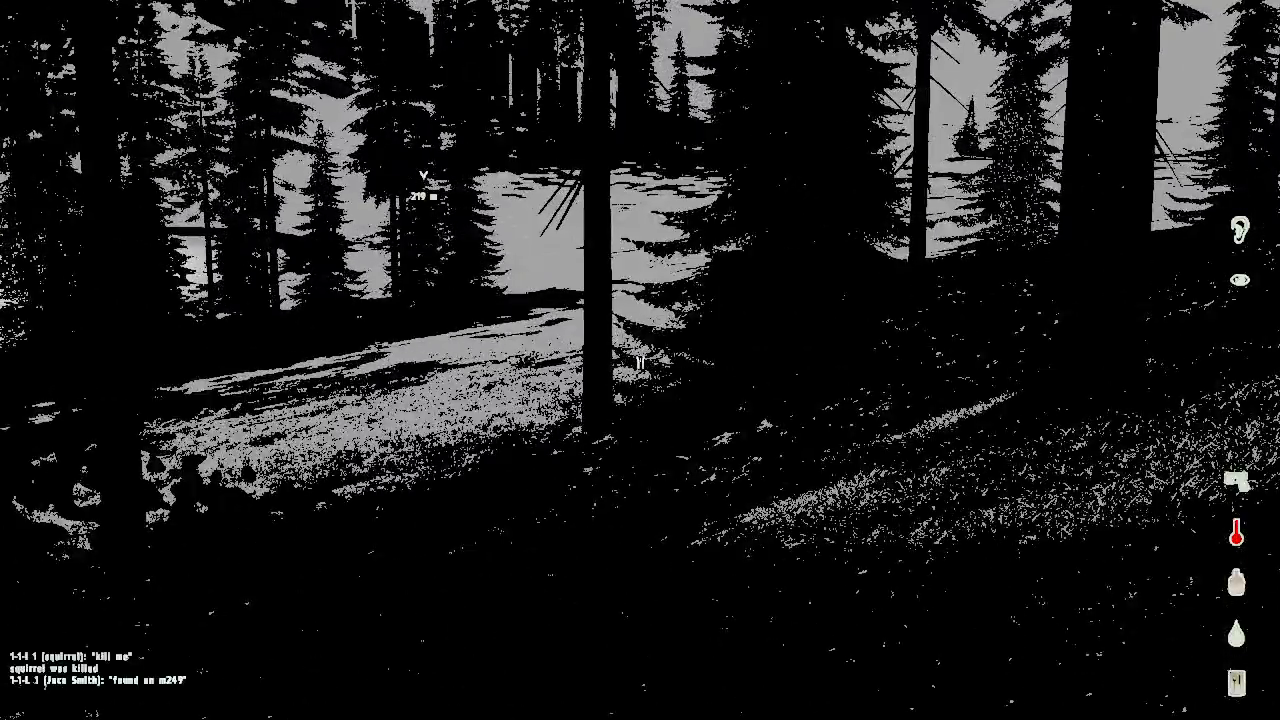
{"action": "mouse_move", "coordinate": [640, 360]}
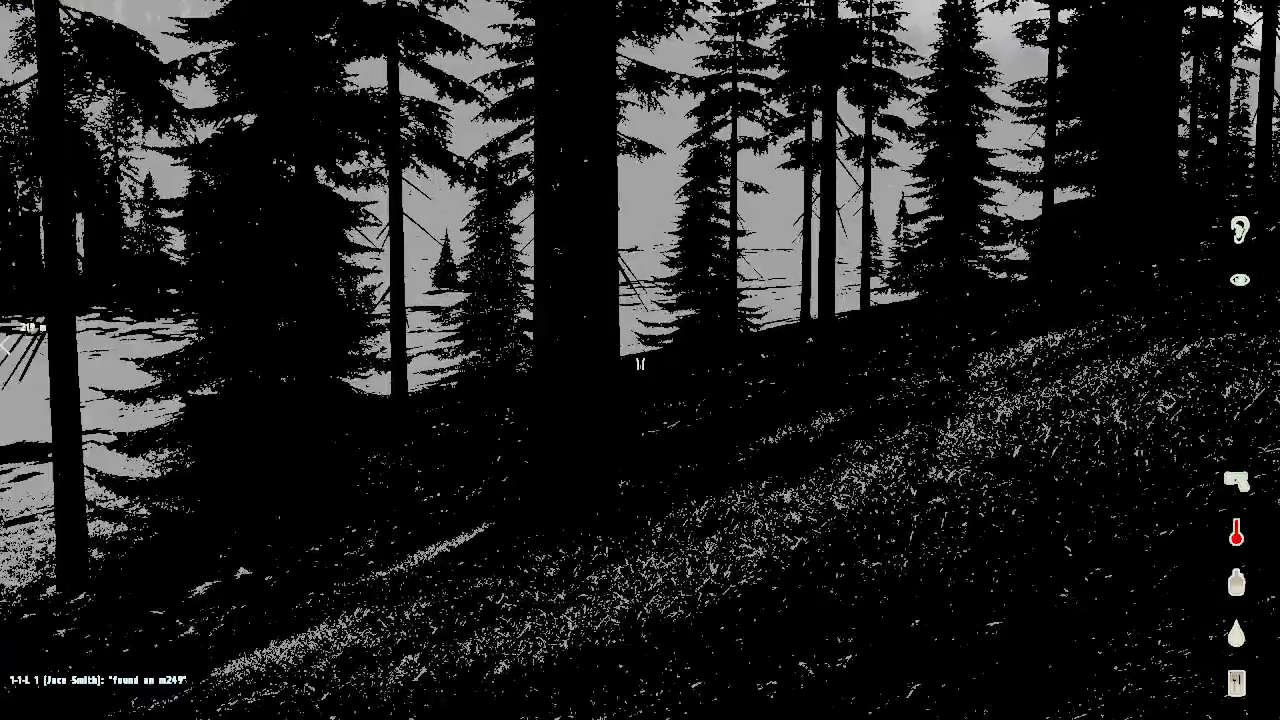
{"action": "mouse_move", "coordinate": [640, 360]}
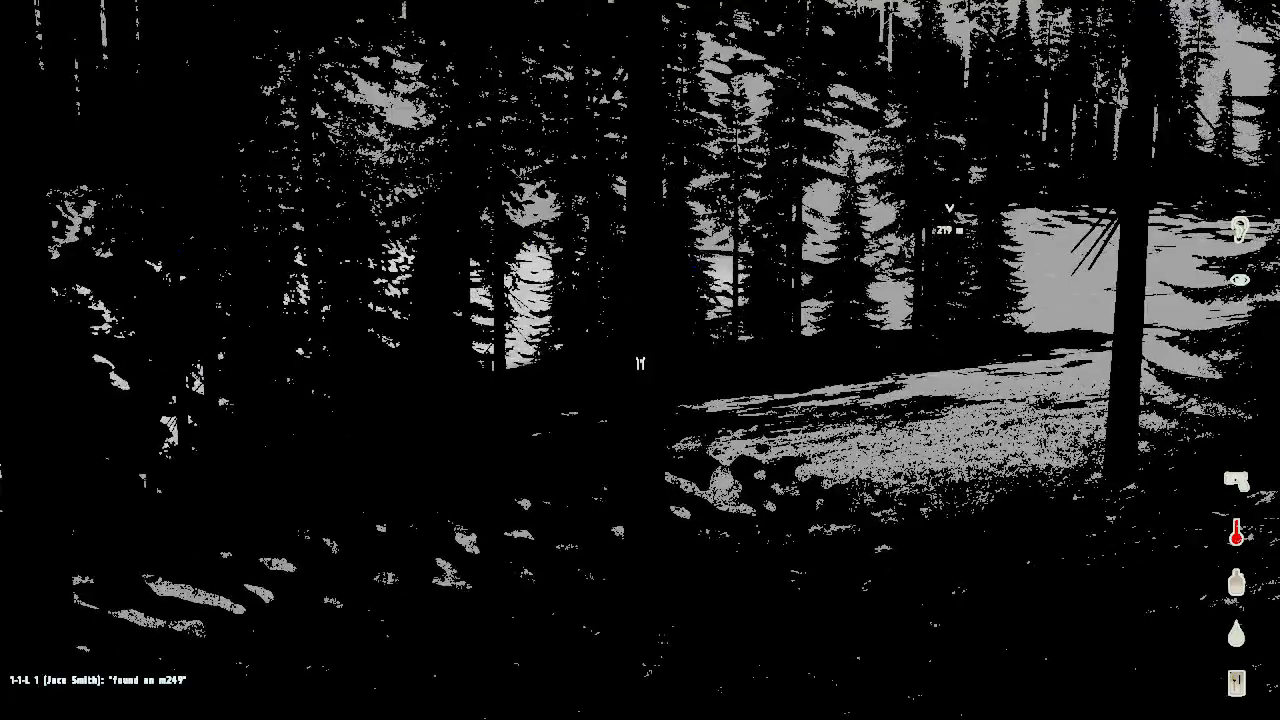
{"action": "mouse_move", "coordinate": [640, 360]}
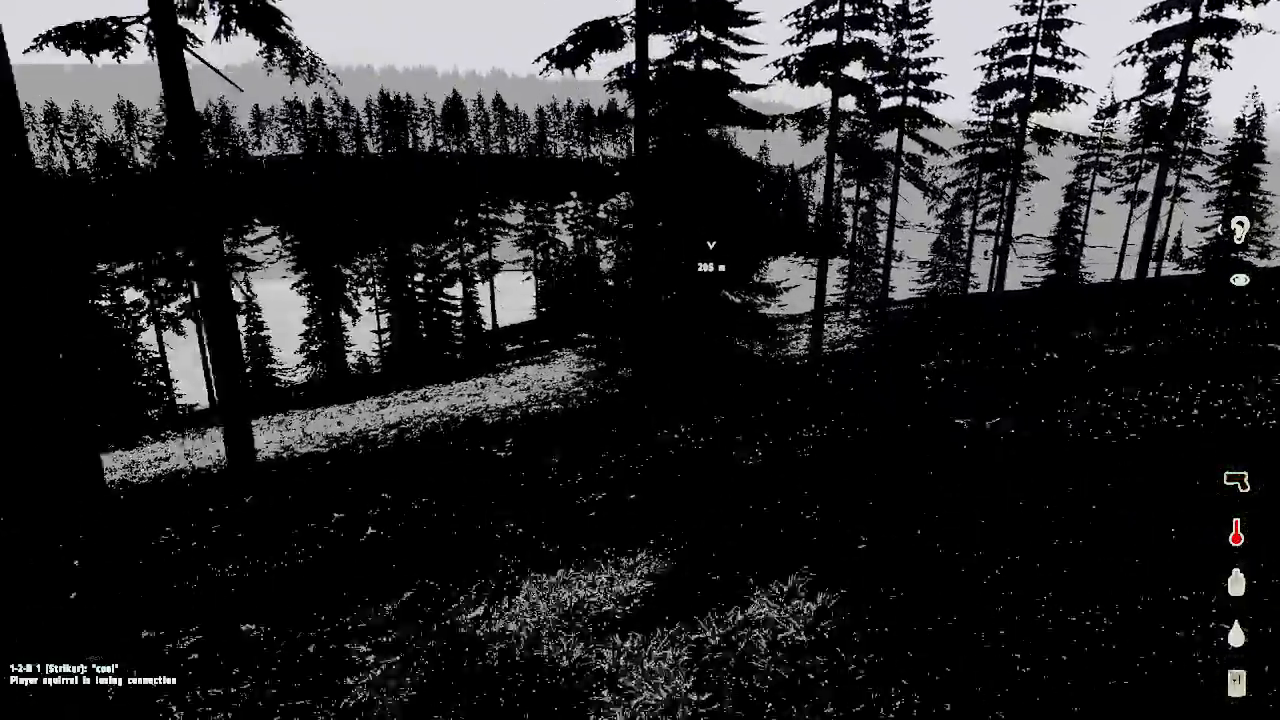
{"action": "mouse_move", "coordinate": [640, 360]}
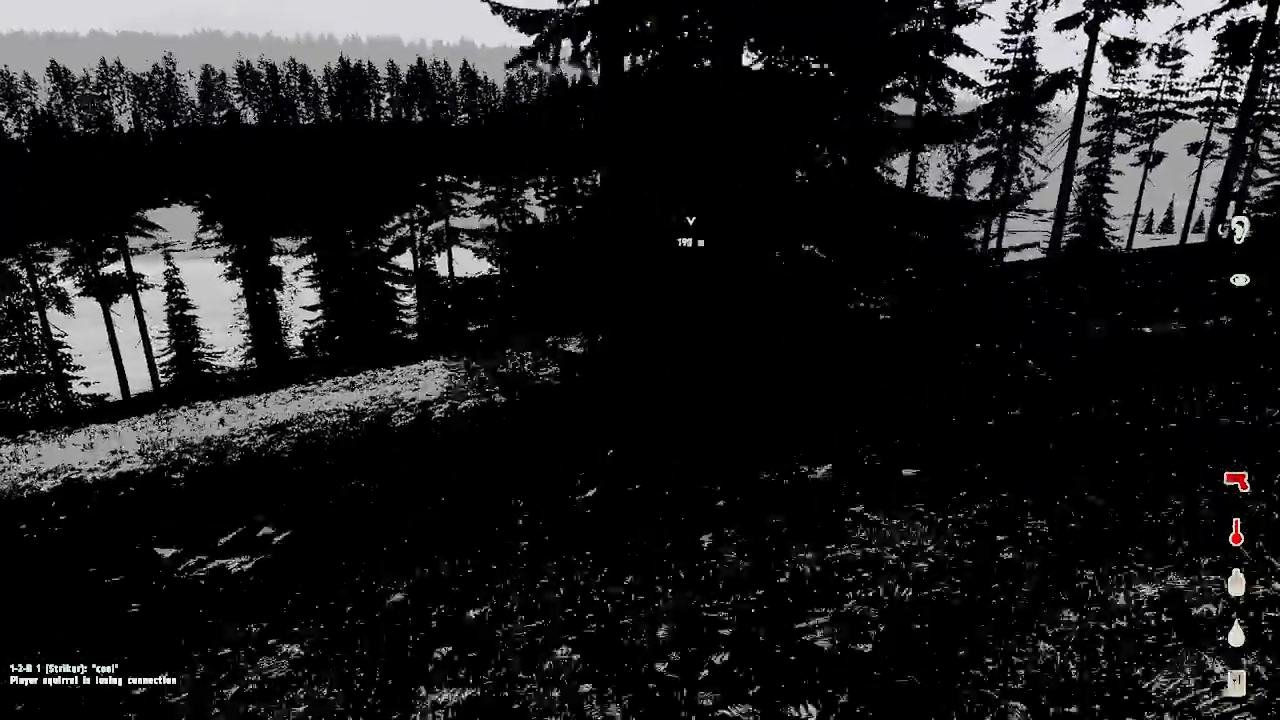
{"action": "mouse_move", "coordinate": [640, 360]}
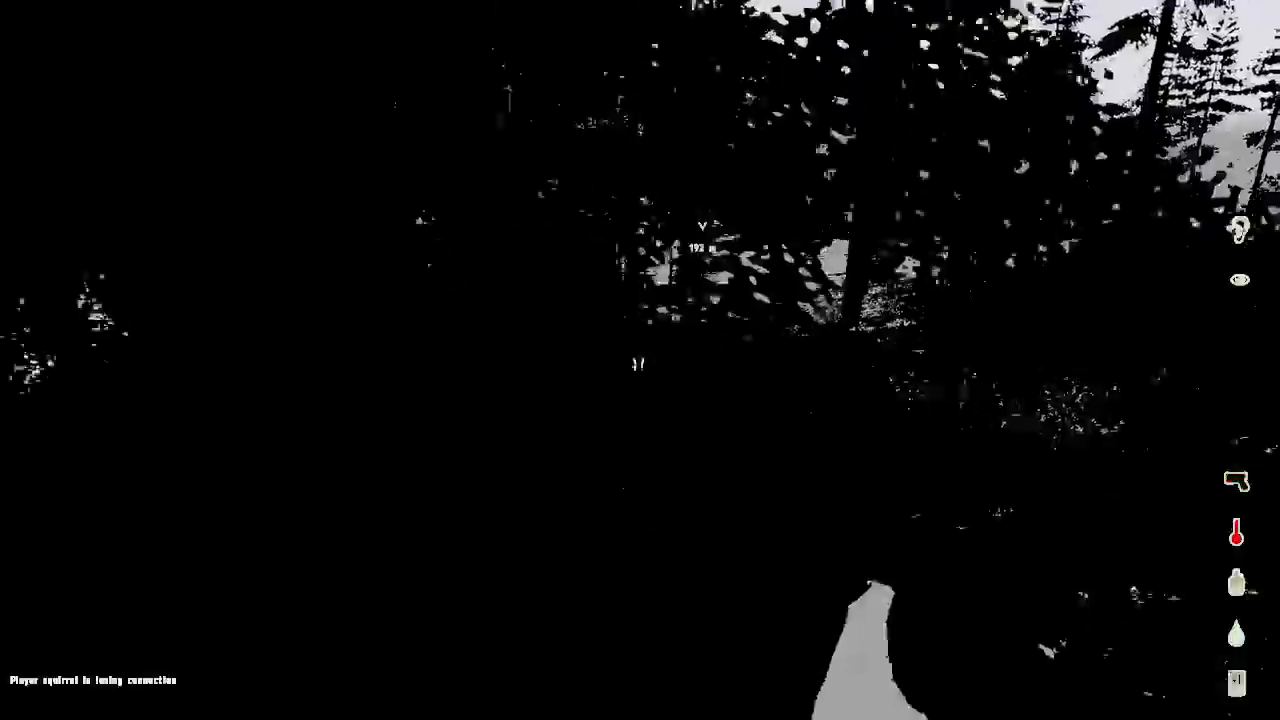
{"action": "mouse_move", "coordinate": [640, 360]}
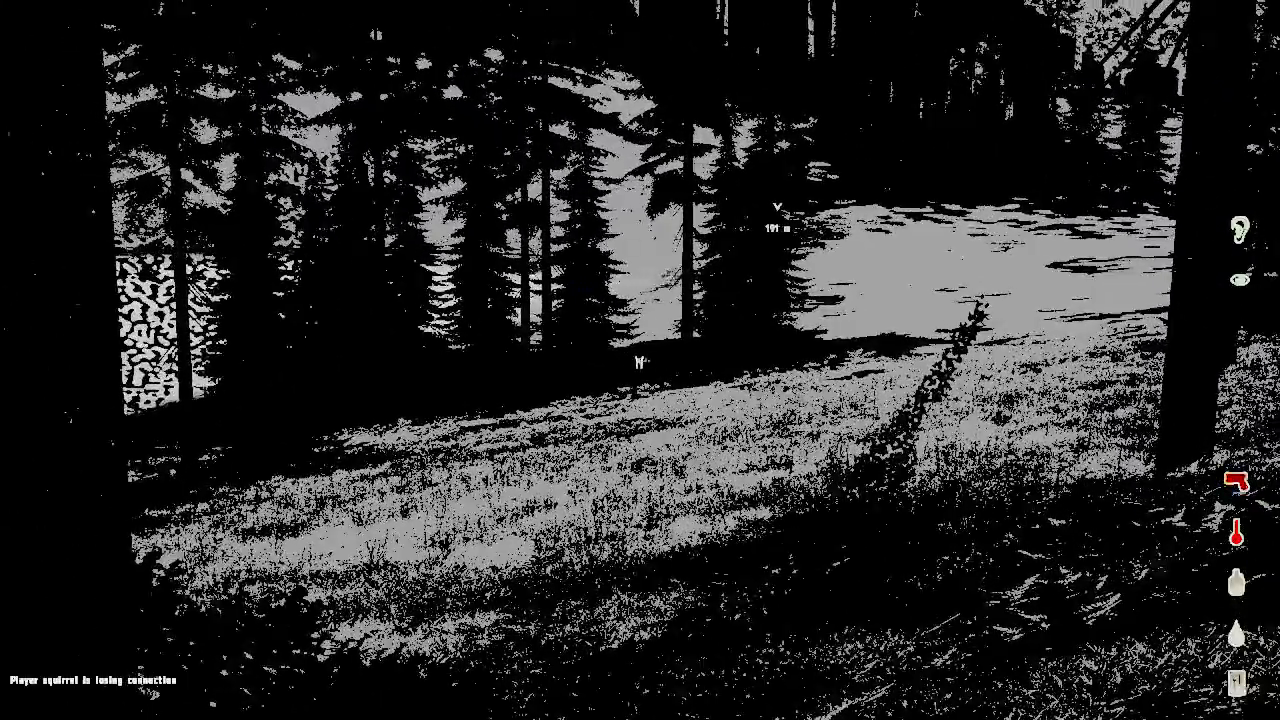
{"action": "mouse_move", "coordinate": [640, 360]}
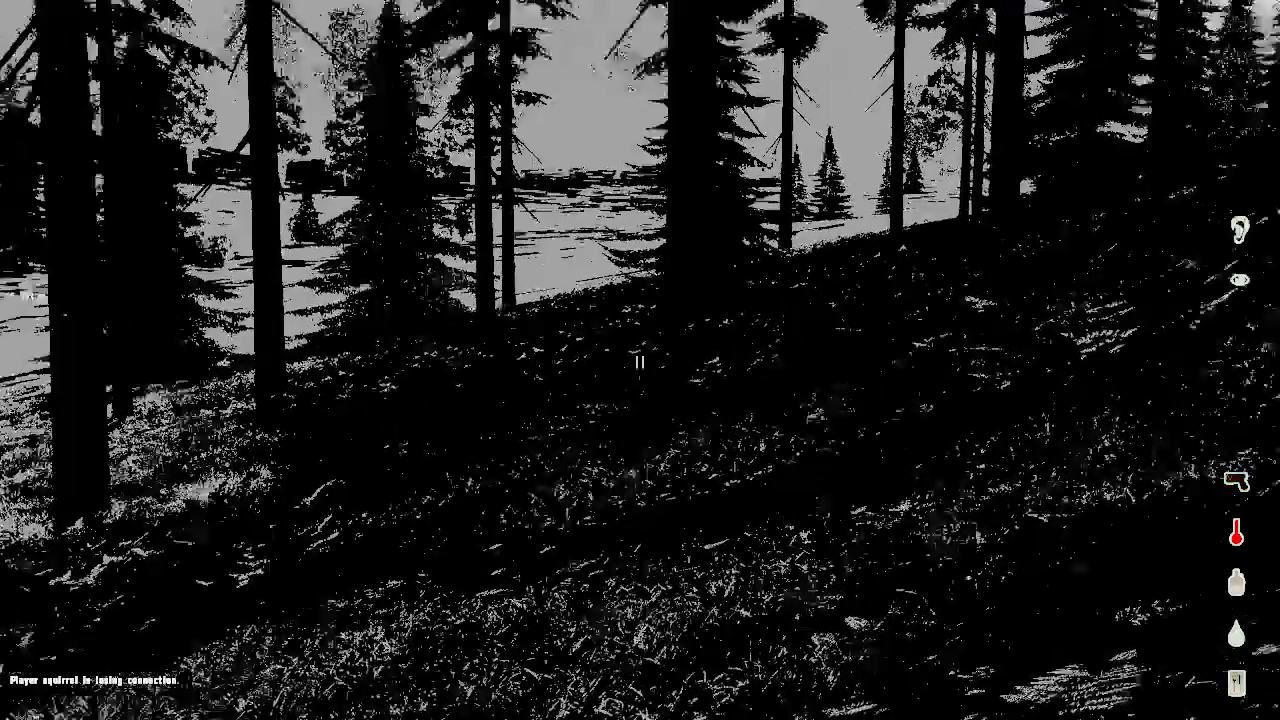
{"action": "mouse_move", "coordinate": [640, 360]}
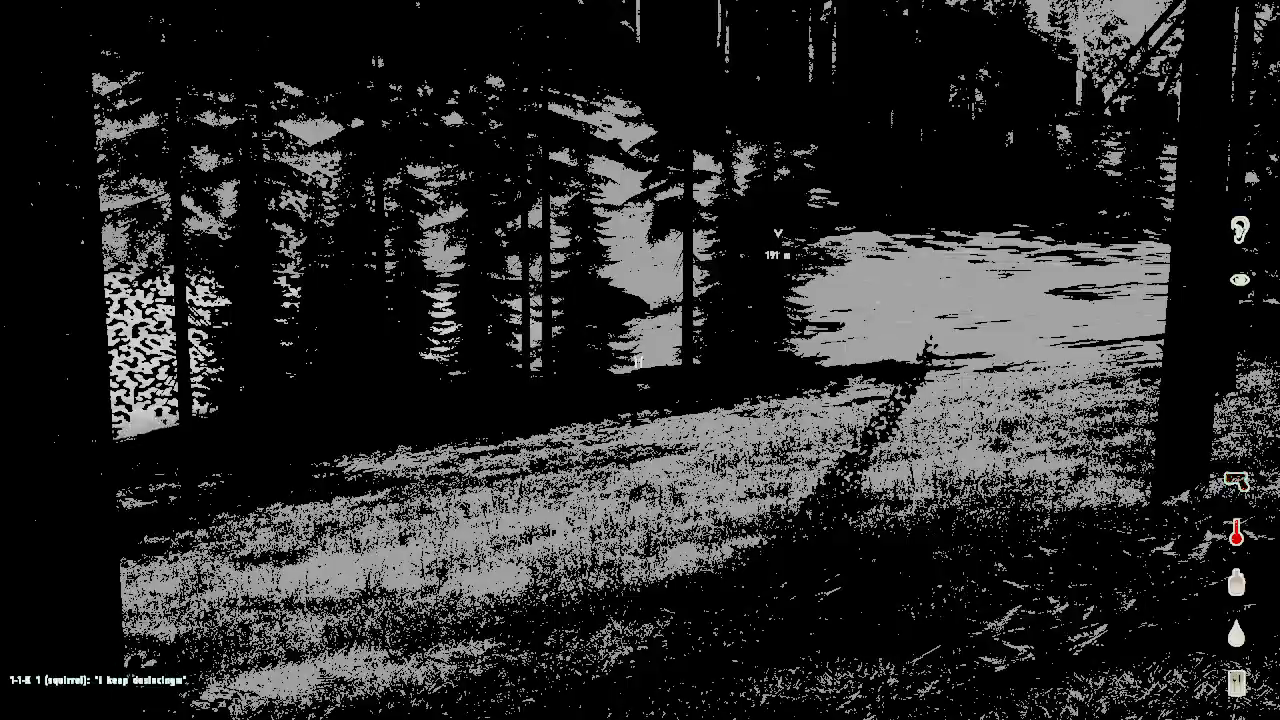
{"action": "mouse_move", "coordinate": [640, 360]}
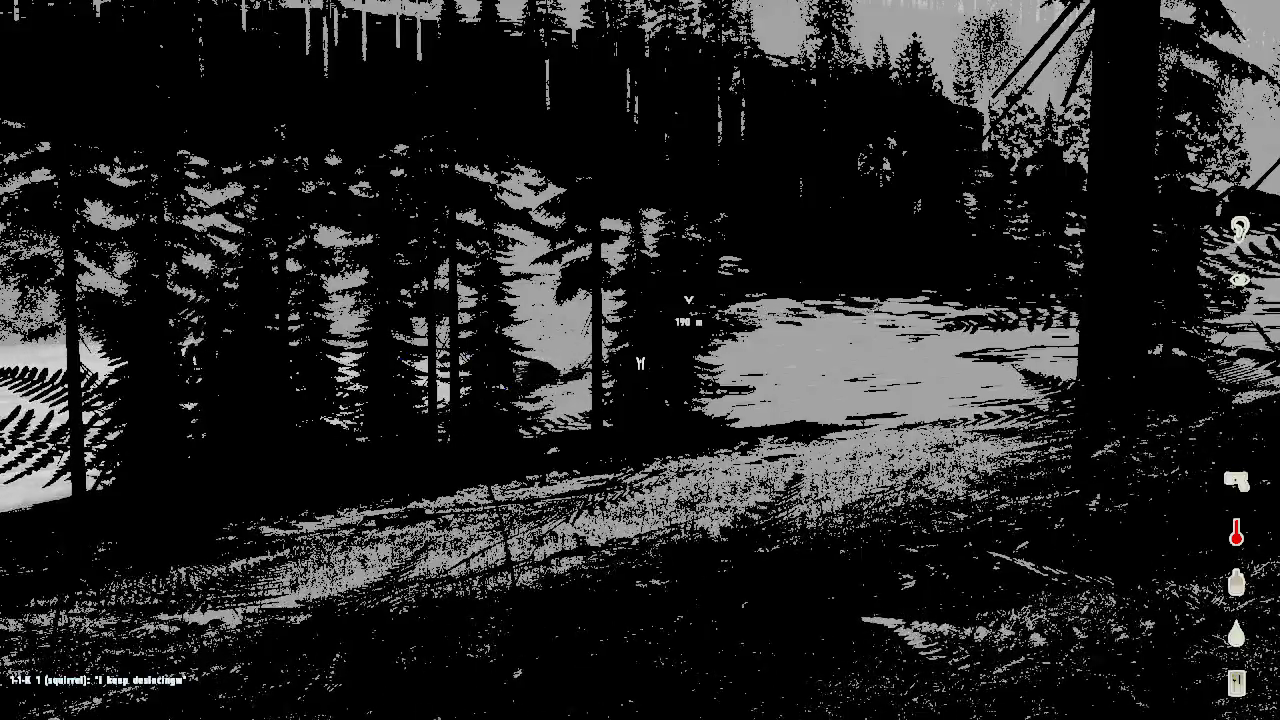
{"action": "mouse_move", "coordinate": [640, 360]}
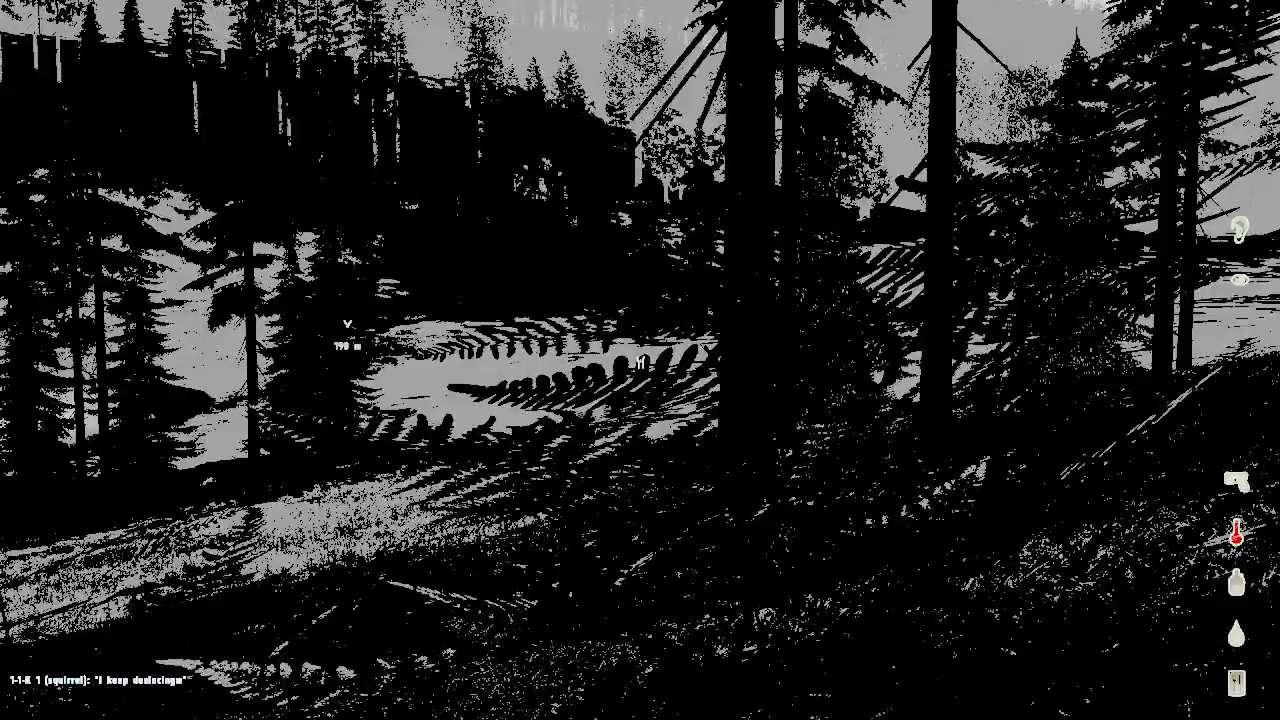
{"action": "mouse_move", "coordinate": [640, 360]}
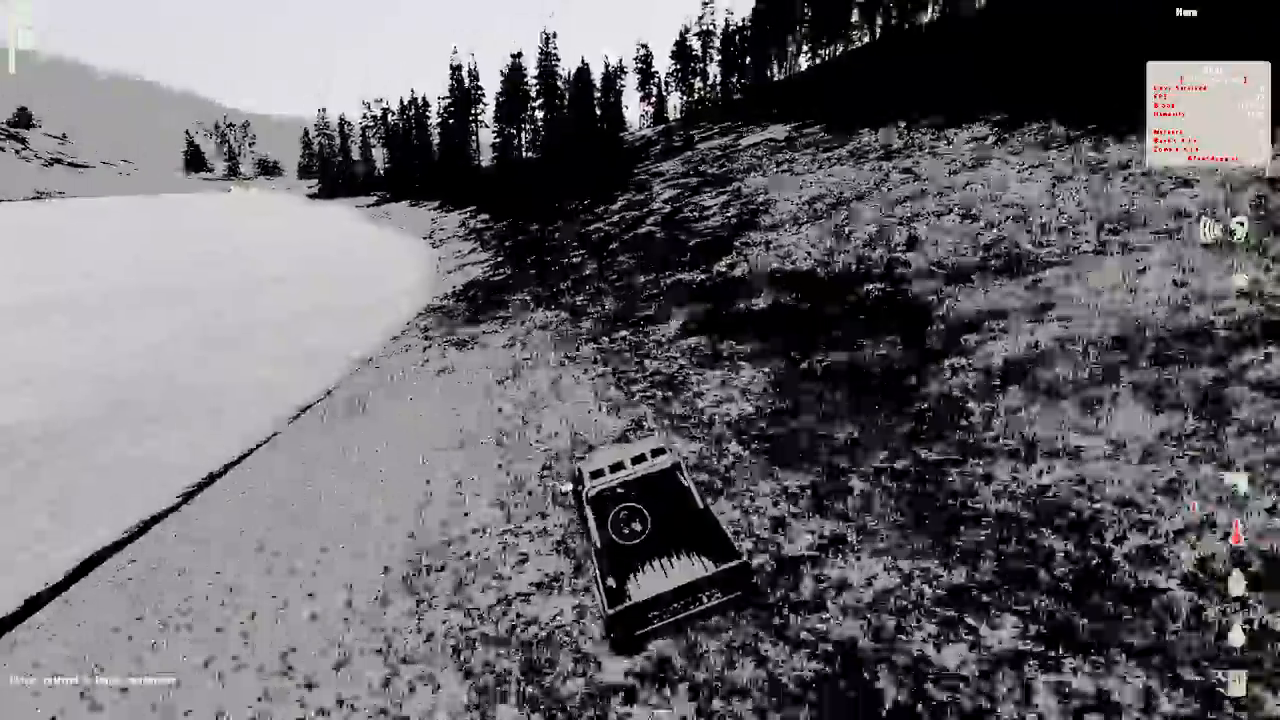
{"action": "mouse_move", "coordinate": [640, 360]}
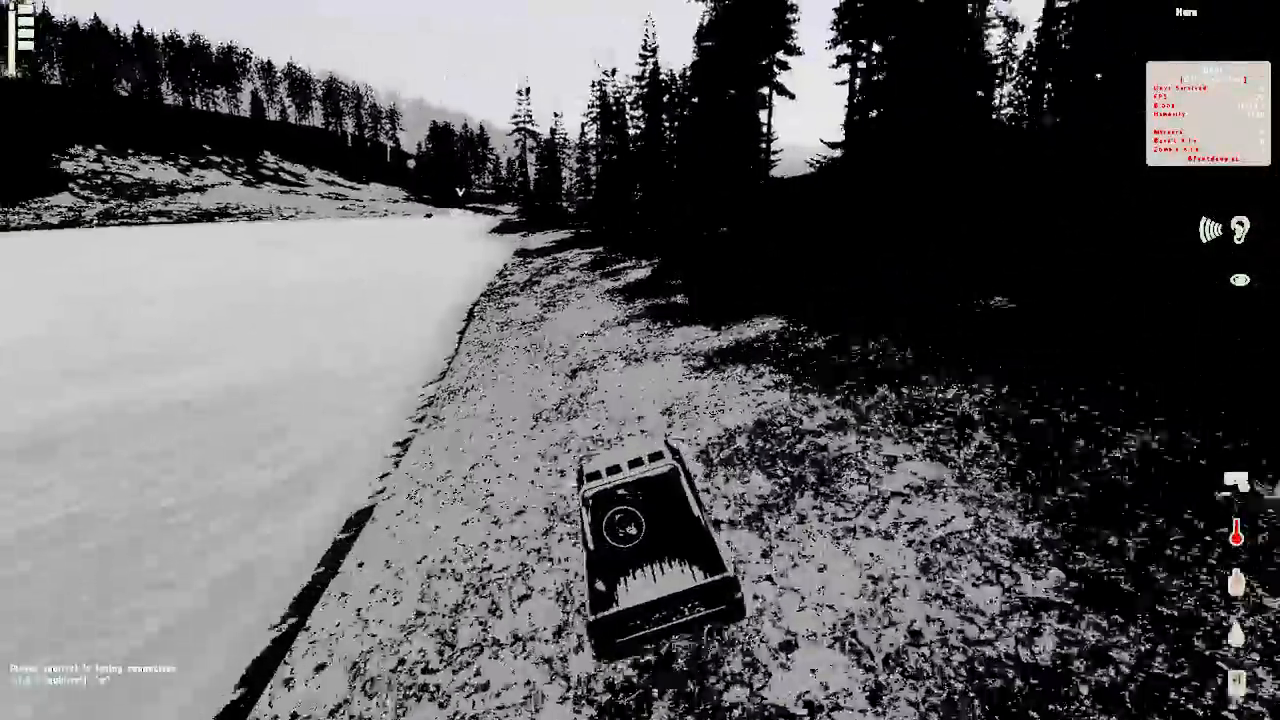
{"action": "mouse_move", "coordinate": [640, 360]}
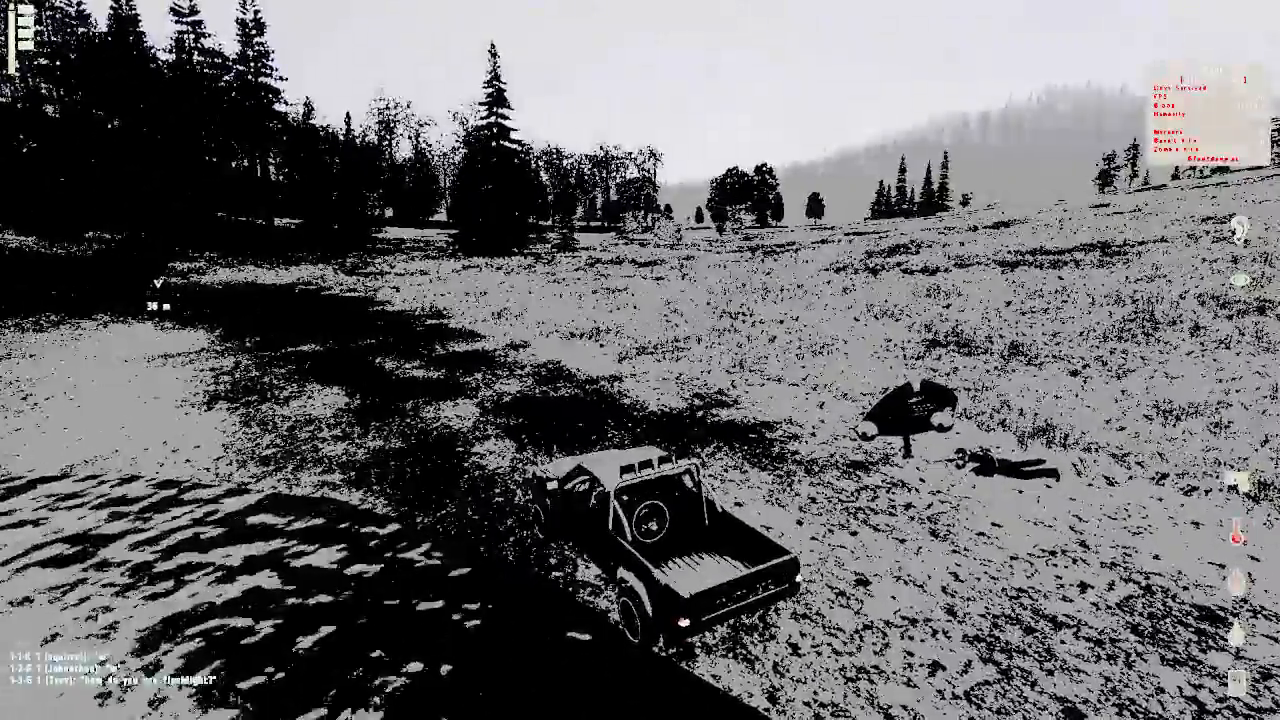
{"action": "mouse_move", "coordinate": [640, 360]}
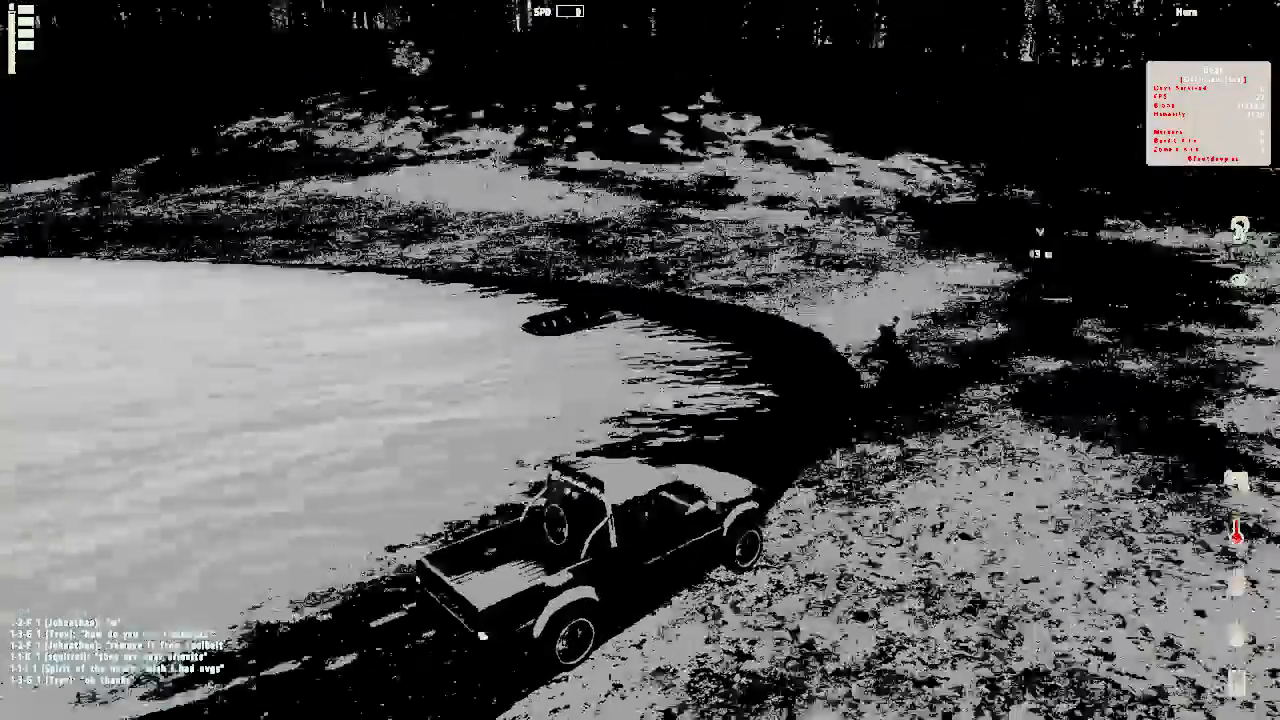
{"action": "mouse_move", "coordinate": [640, 360]}
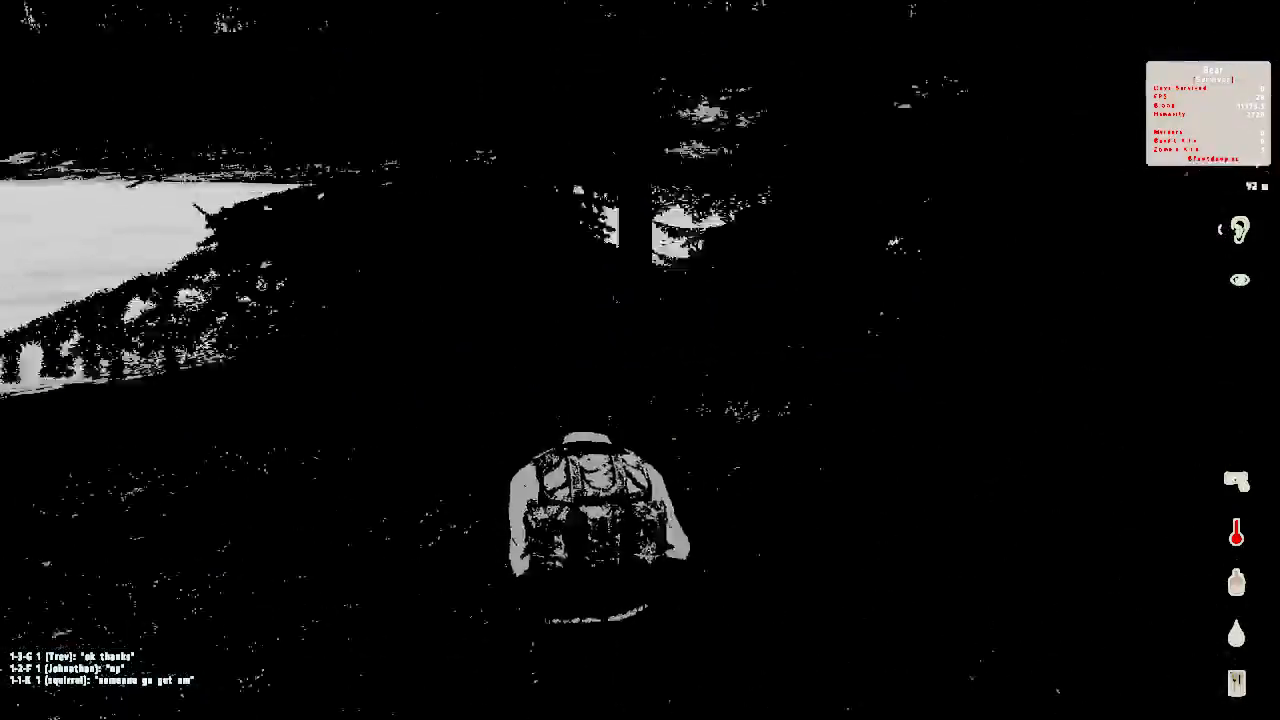
{"action": "mouse_move", "coordinate": [640, 360]}
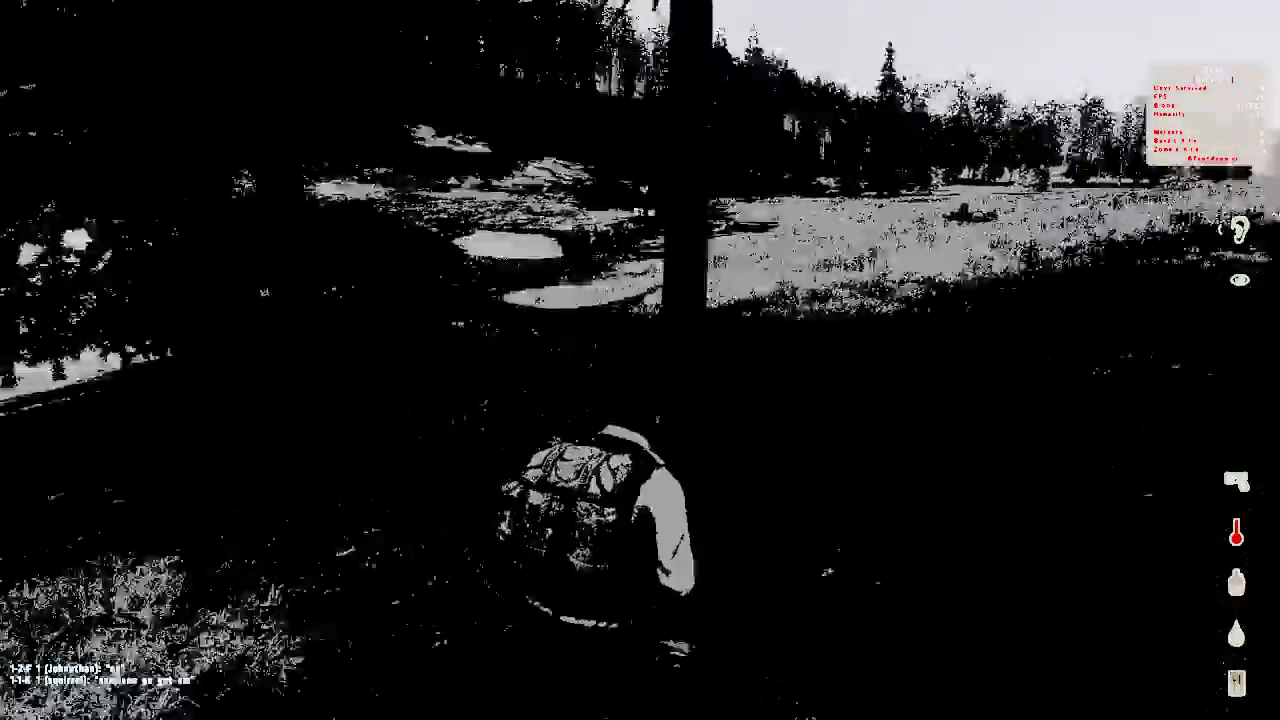
{"action": "mouse_move", "coordinate": [640, 360]}
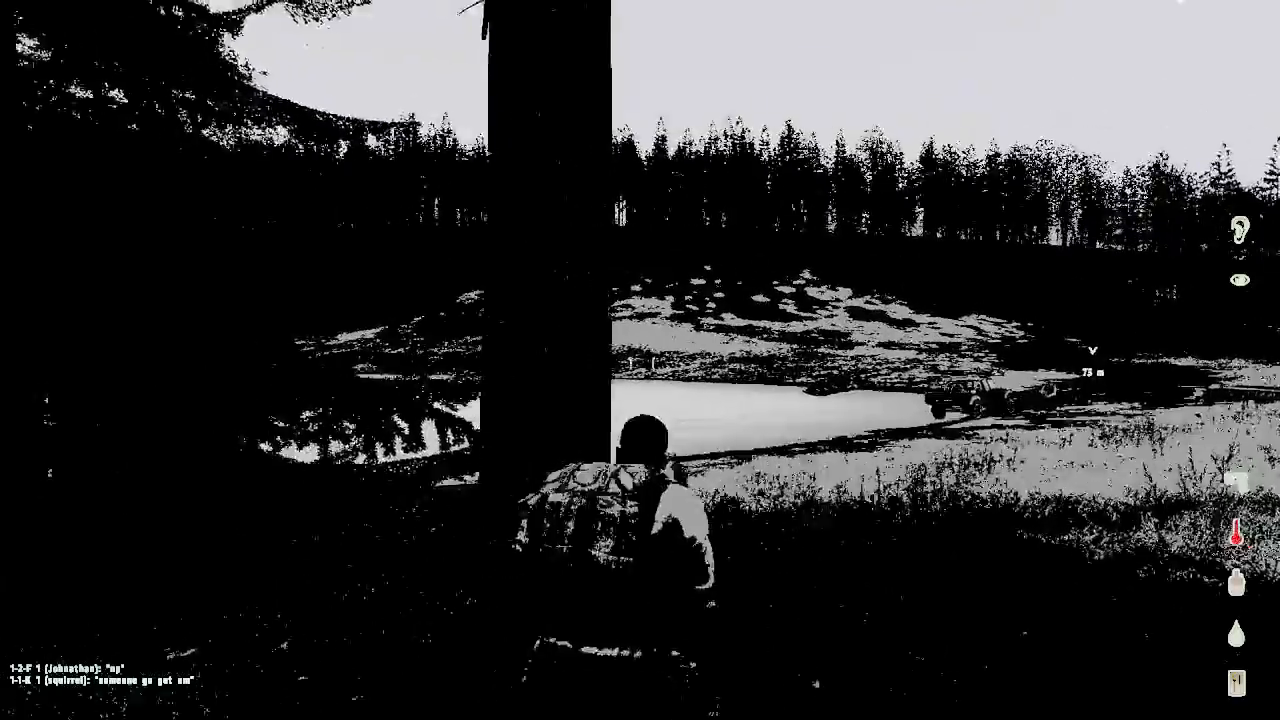
{"action": "mouse_move", "coordinate": [640, 360]}
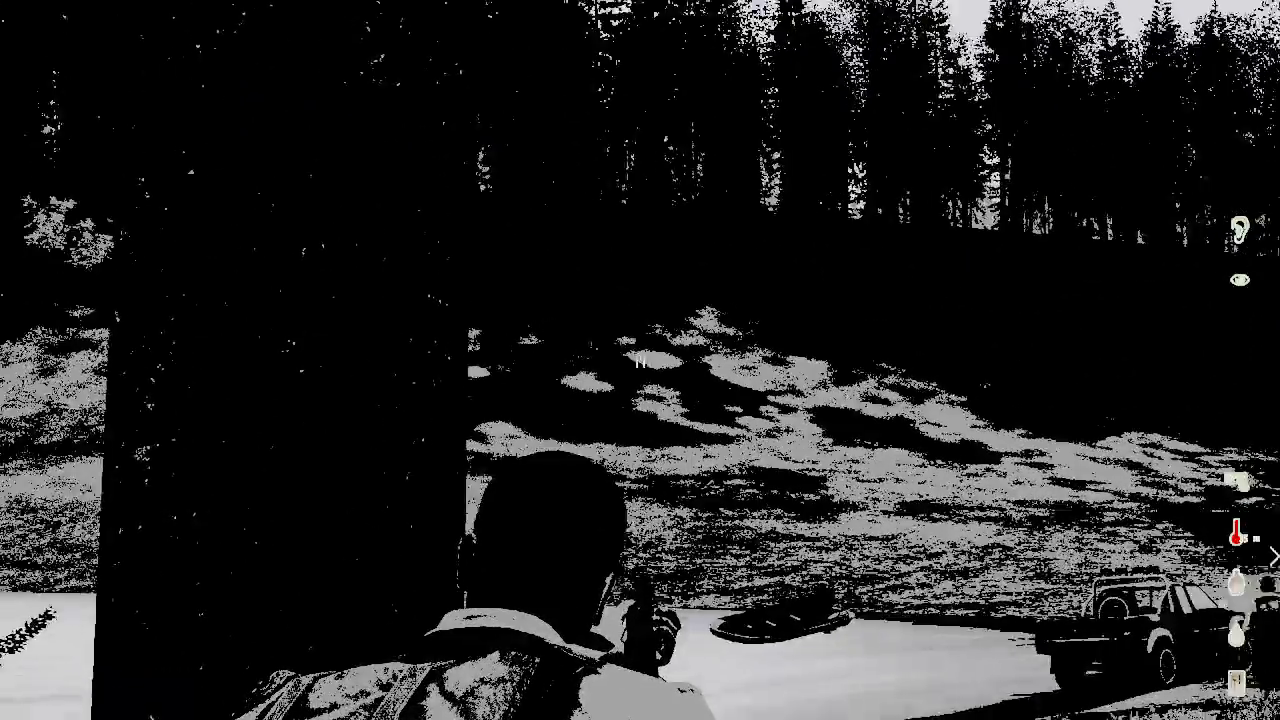
{"action": "mouse_move", "coordinate": [640, 360]}
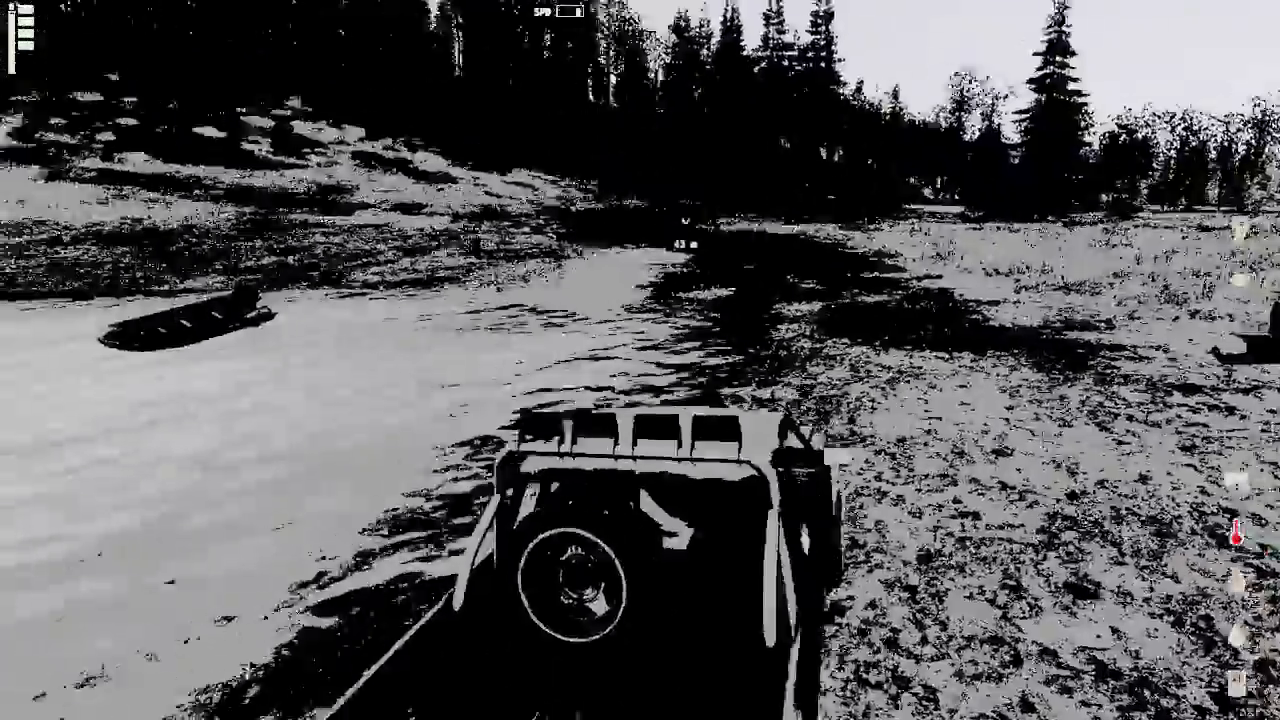
{"action": "mouse_move", "coordinate": [640, 360]}
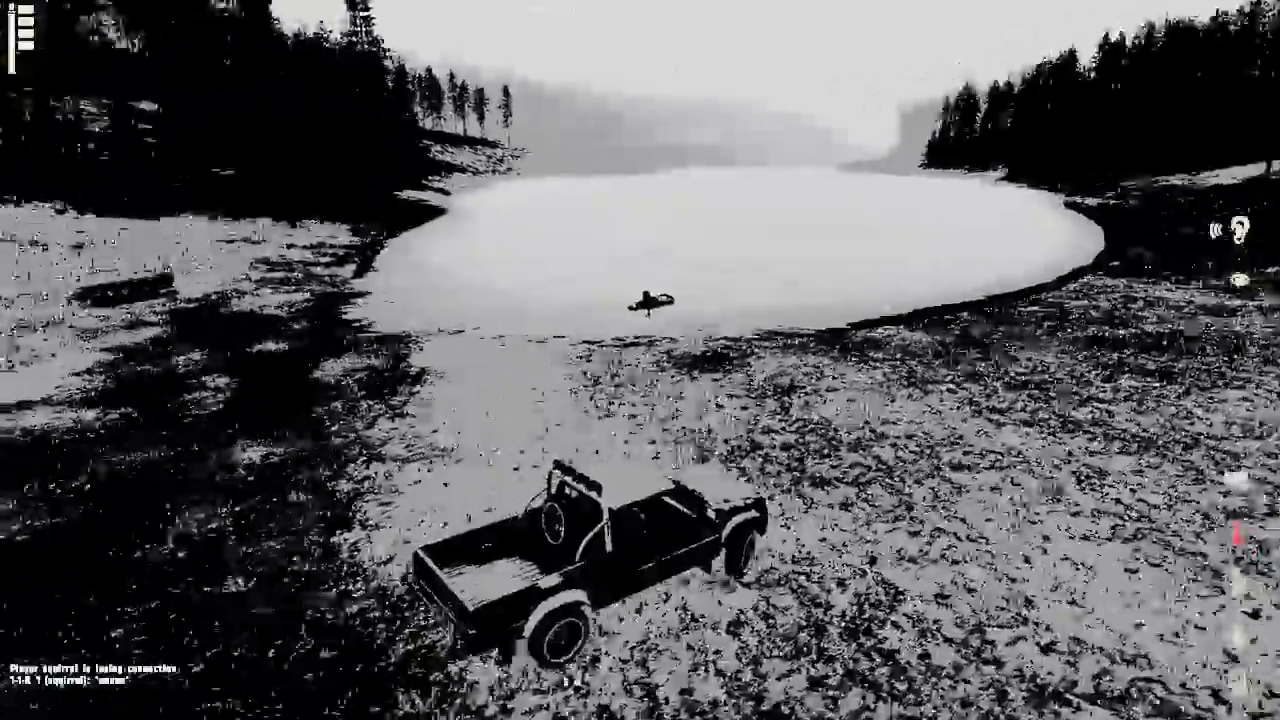
{"action": "mouse_move", "coordinate": [640, 360]}
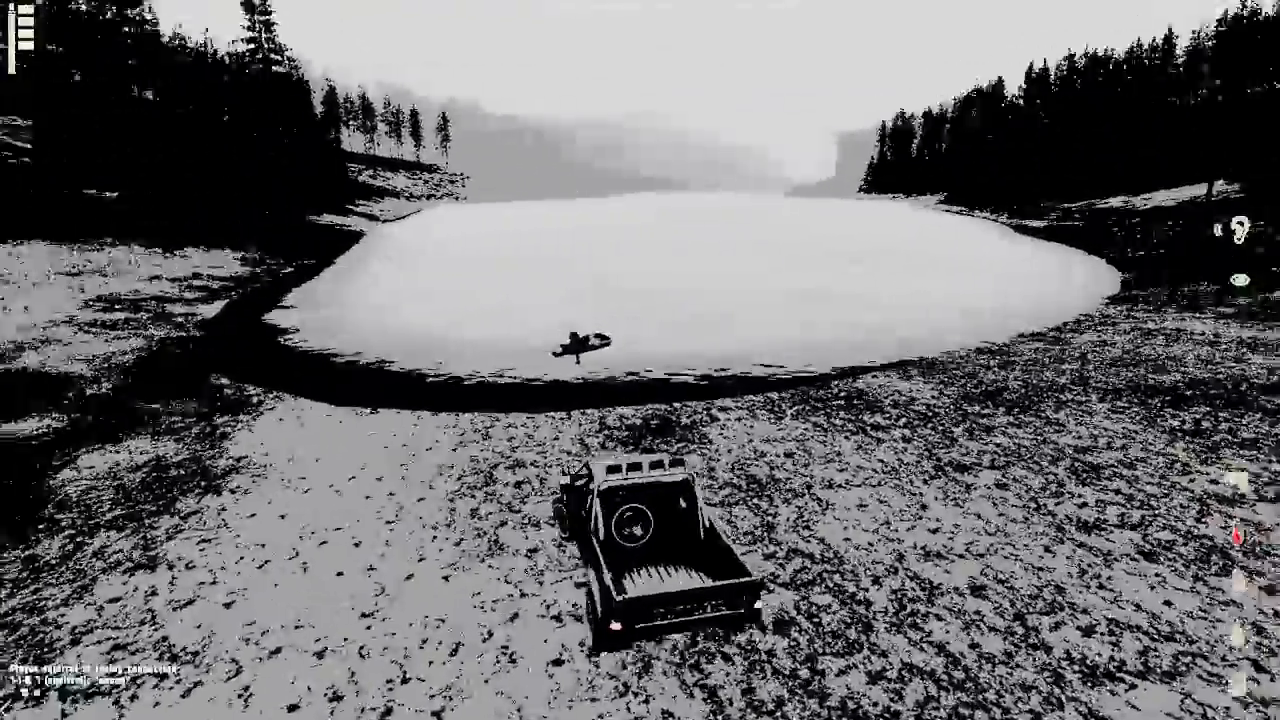